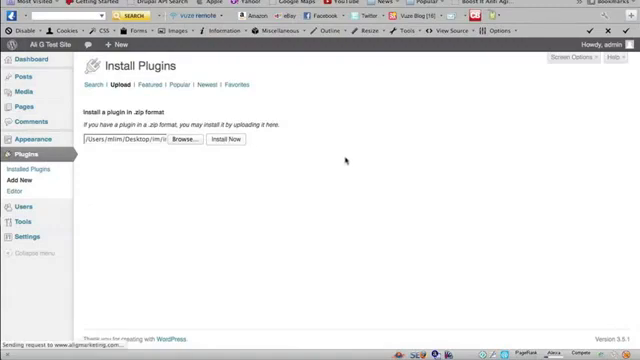
Install the Instant Mobile Web App plugin from its uploaded zip file.
left_click(228, 139)
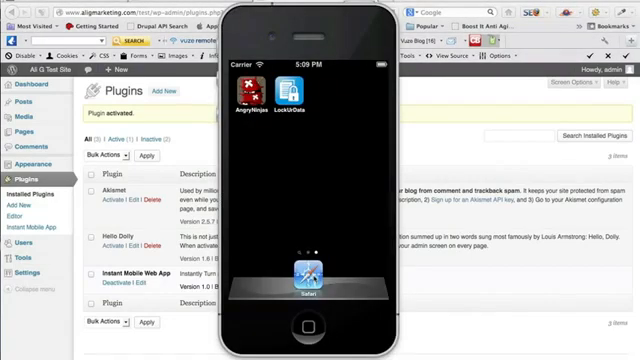
Open the Ali G Test Site in Safari and add it to the home screen.
left_click(305, 277)
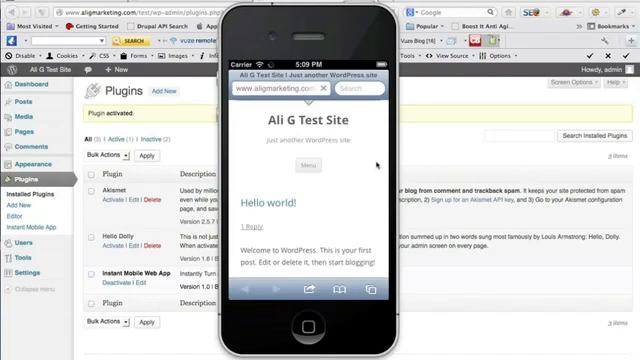
left_click(320, 288)
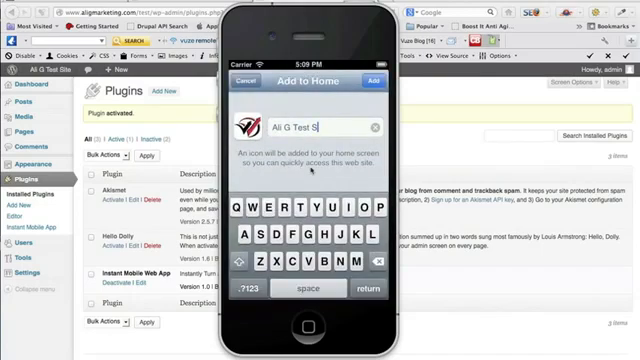
left_click(375, 82)
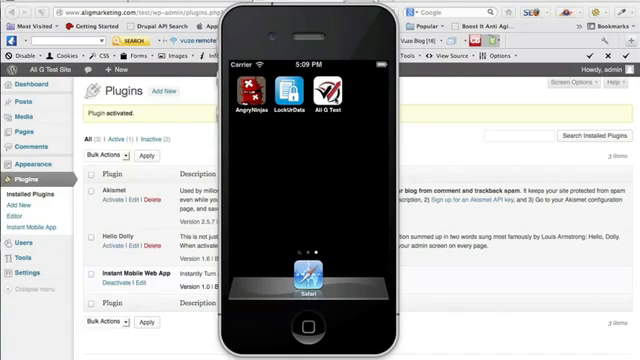
mouse_move(357, 131)
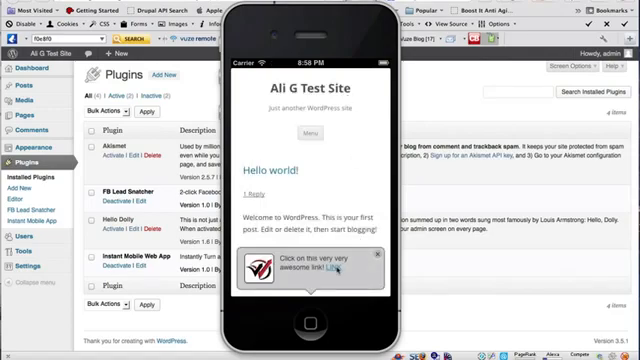
Tap the Link in the test site web app's popup message to open the page.
left_click(345, 271)
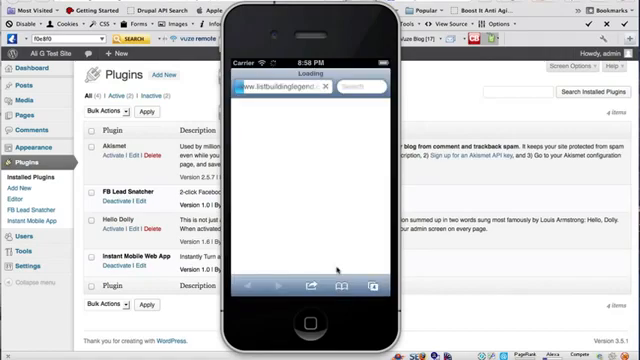